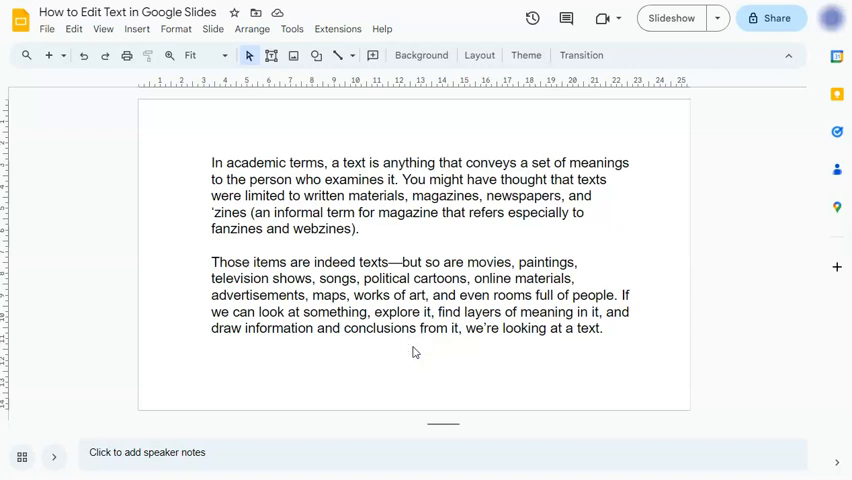
mouse_move(400, 357)
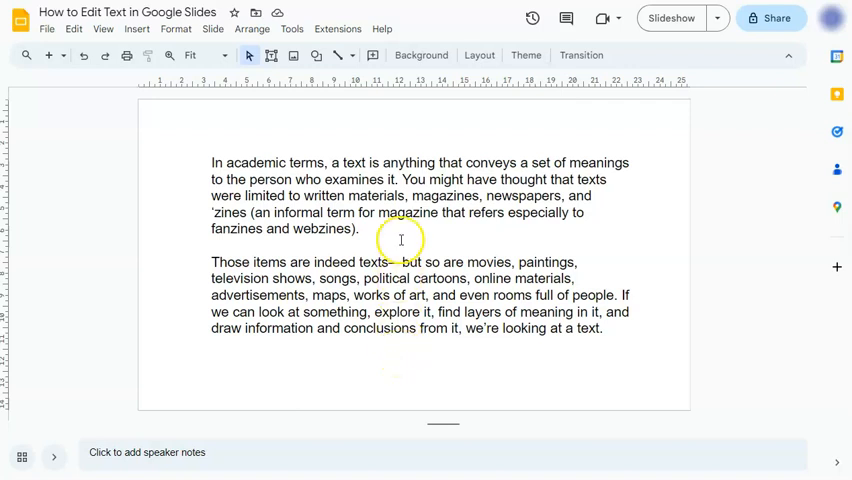
Insert 'such as books,' before 'magazines' in the first paragraph's list of written materials
click(401, 240)
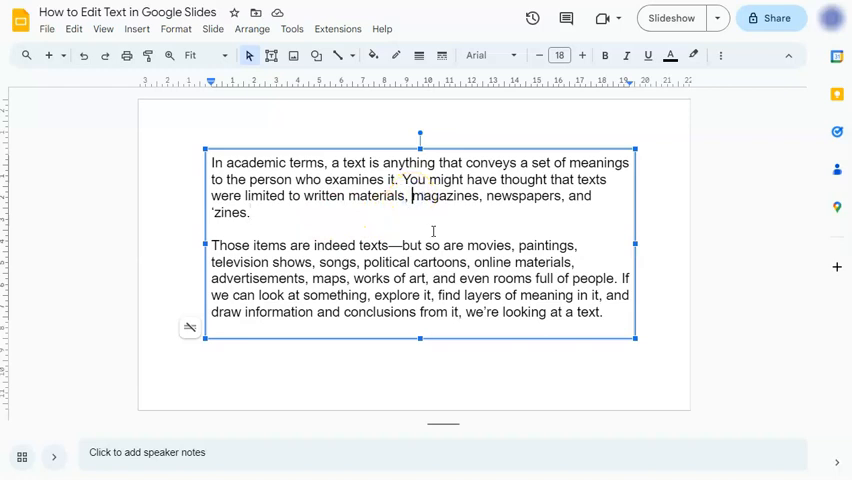
text(such as books)
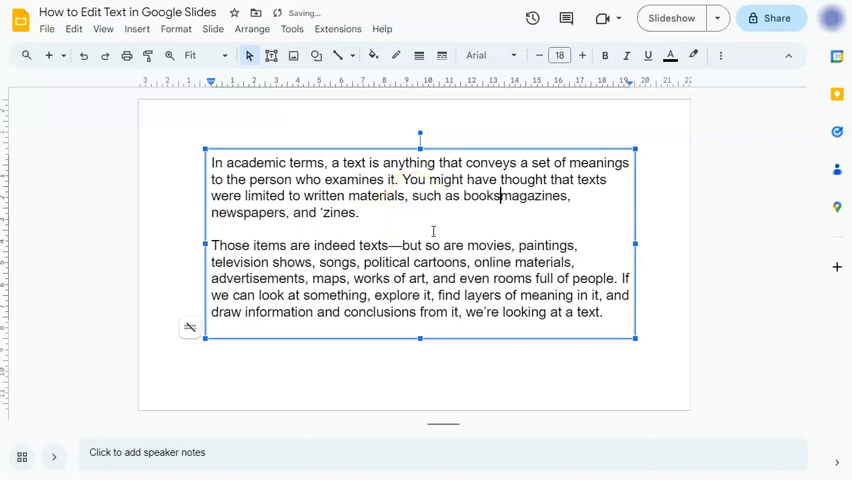
text(,)
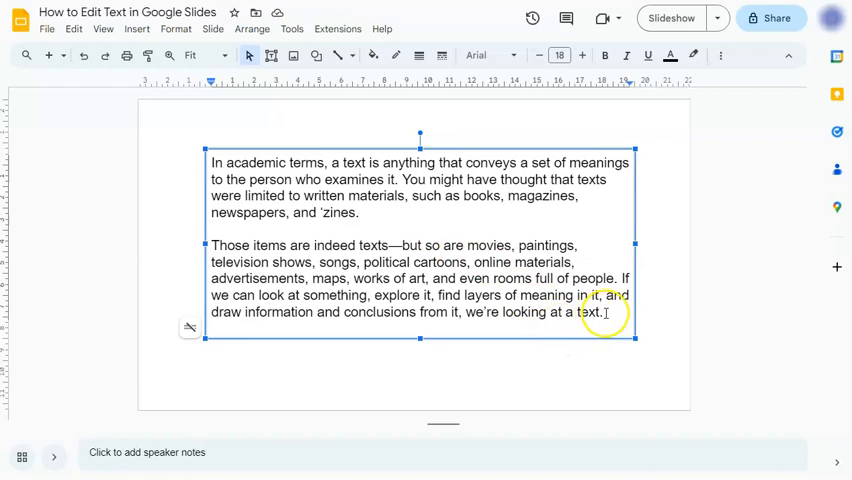
Replace the second paragraph's final word 'text' with 'TEXT', then deselect the text box
double_click(589, 311)
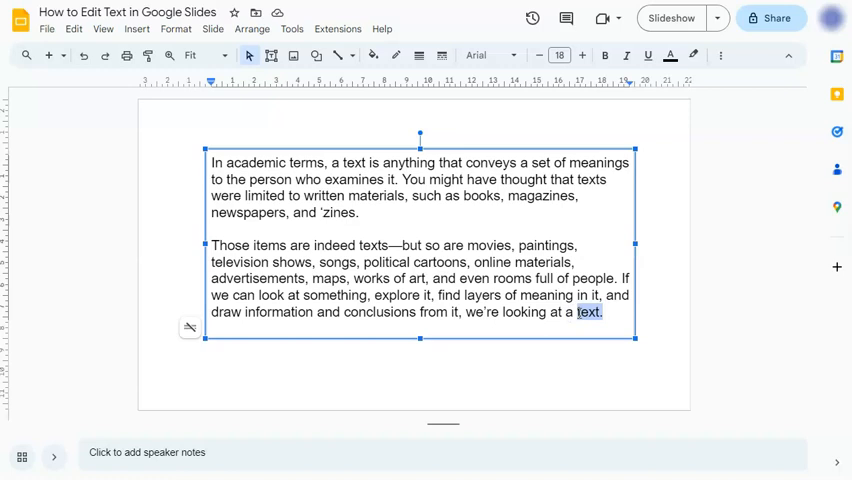
text(TEXT)
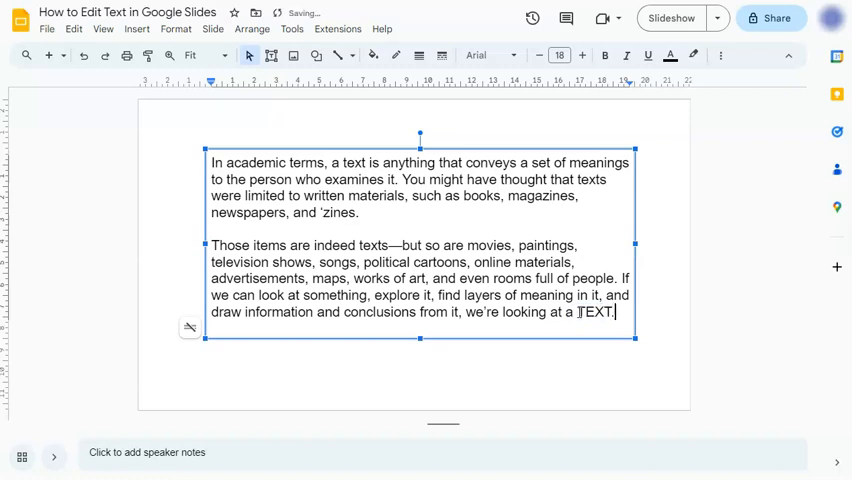
click(665, 285)
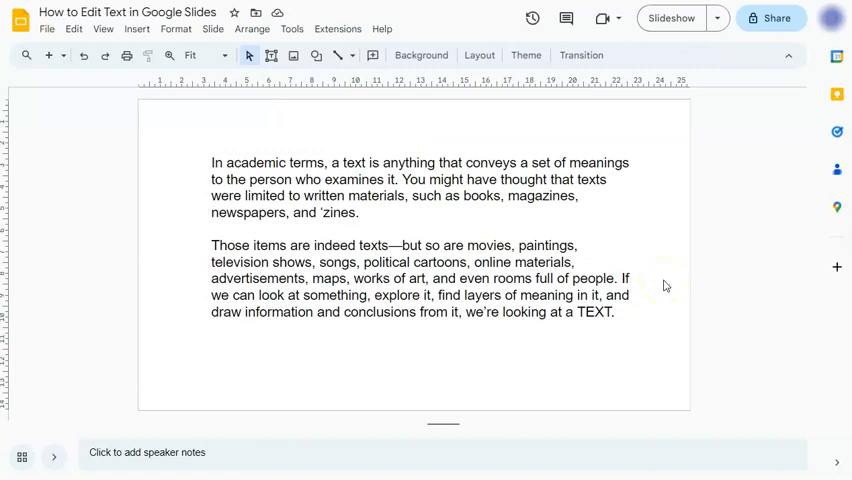